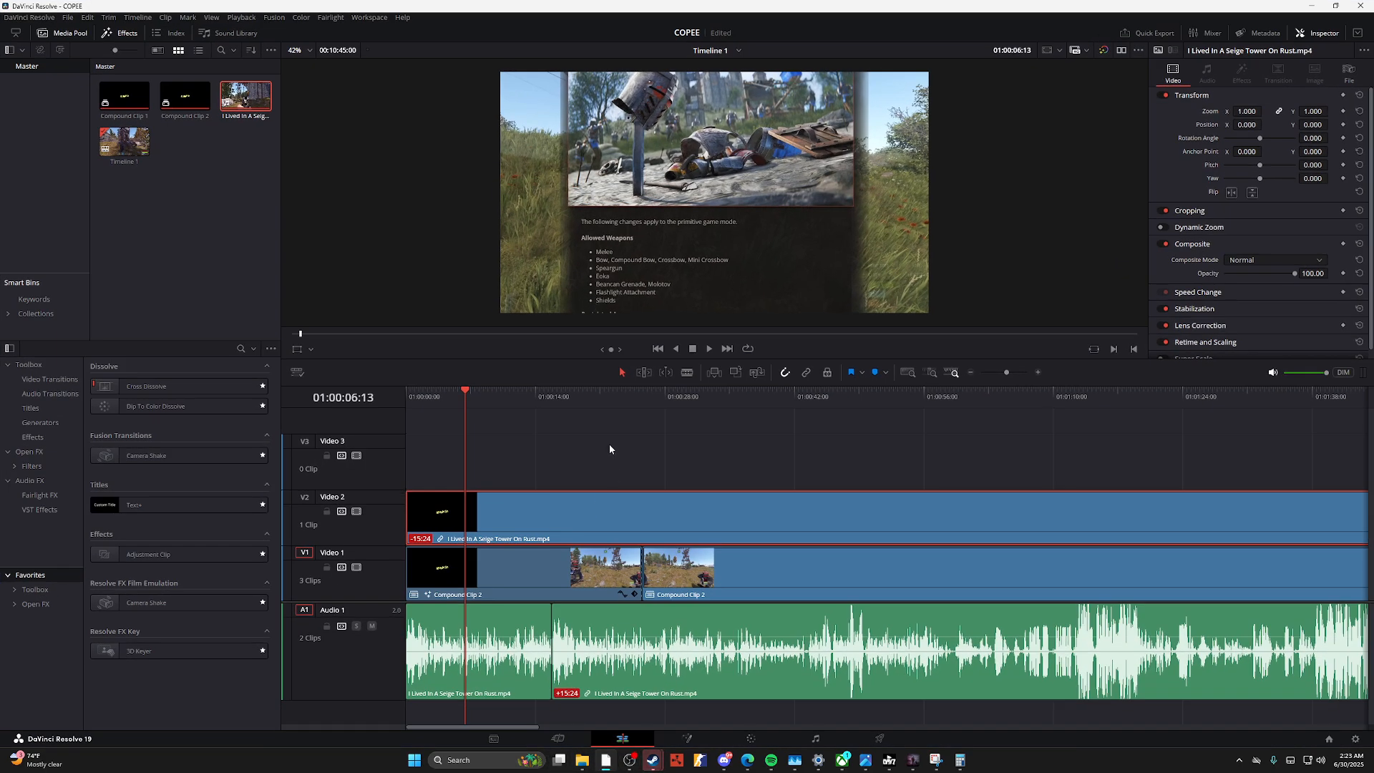
# Launch the Simple Titles bundle from Downloads and confirm Resolve's Install prompt.
pyautogui.click(444, 389)
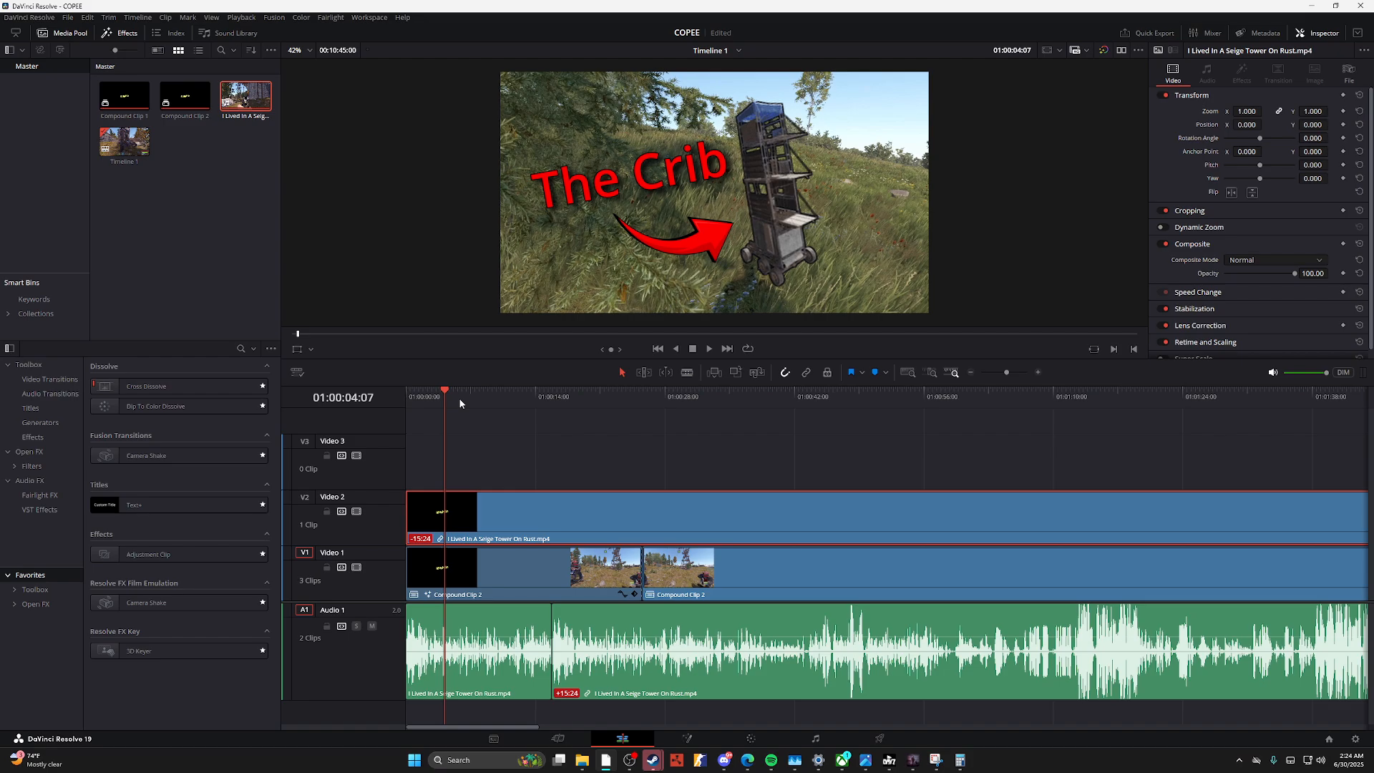
pyautogui.moveTo(471, 406)
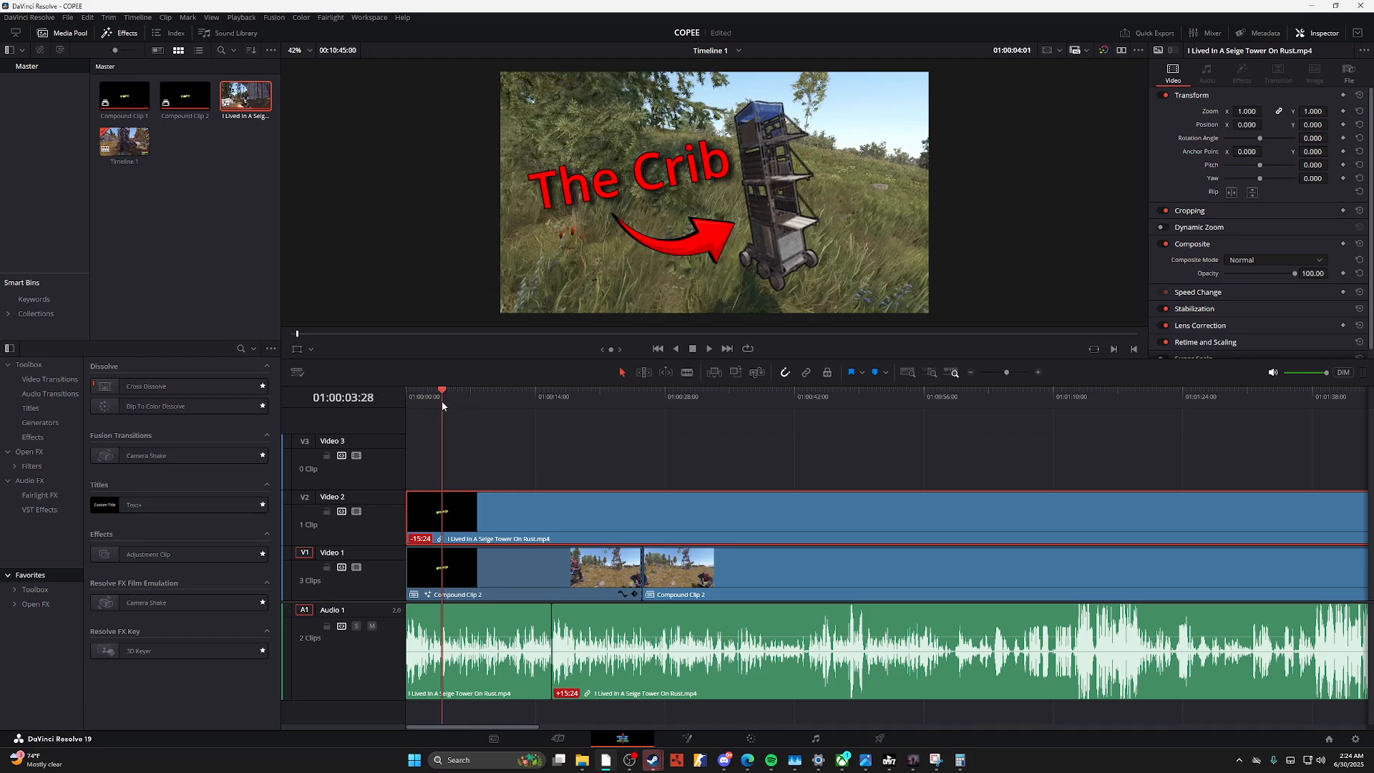
pyautogui.click(471, 388)
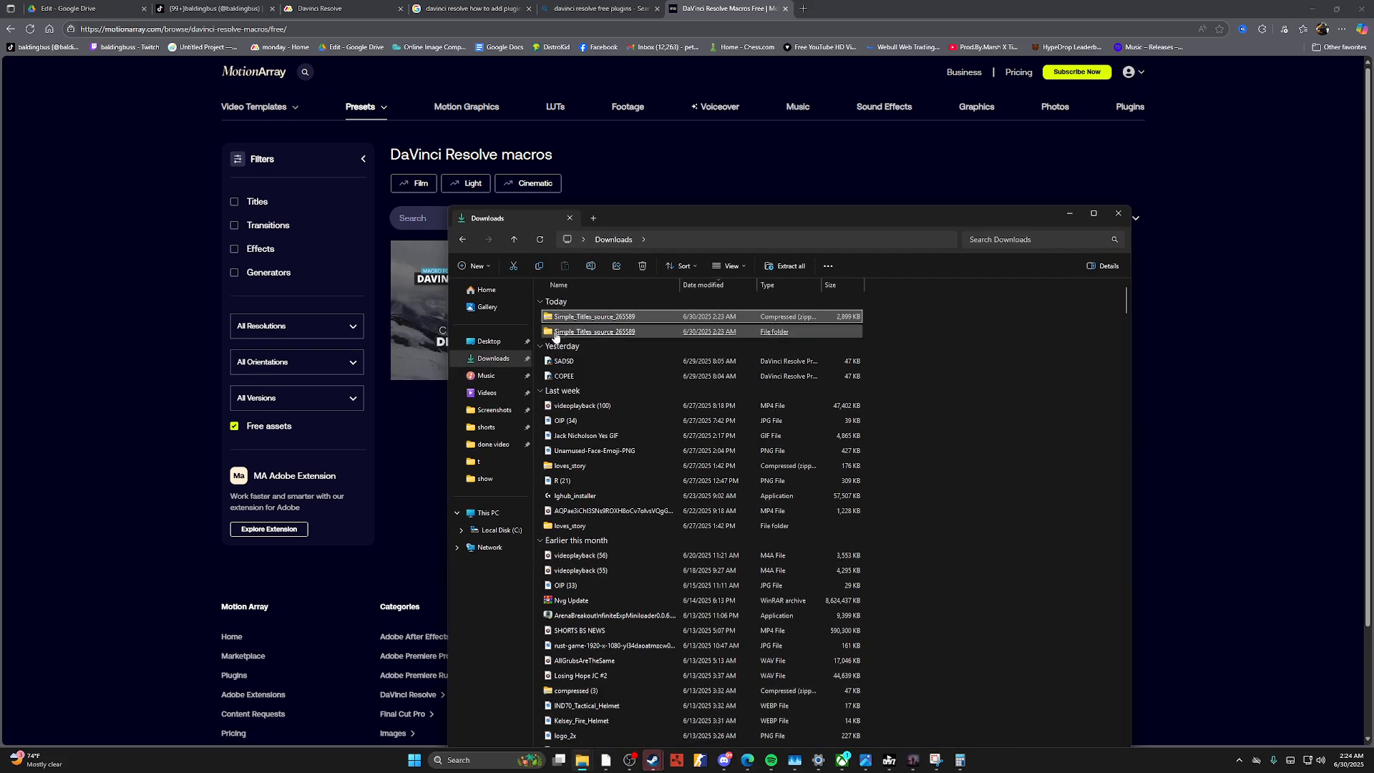
pyautogui.doubleClick(594, 316)
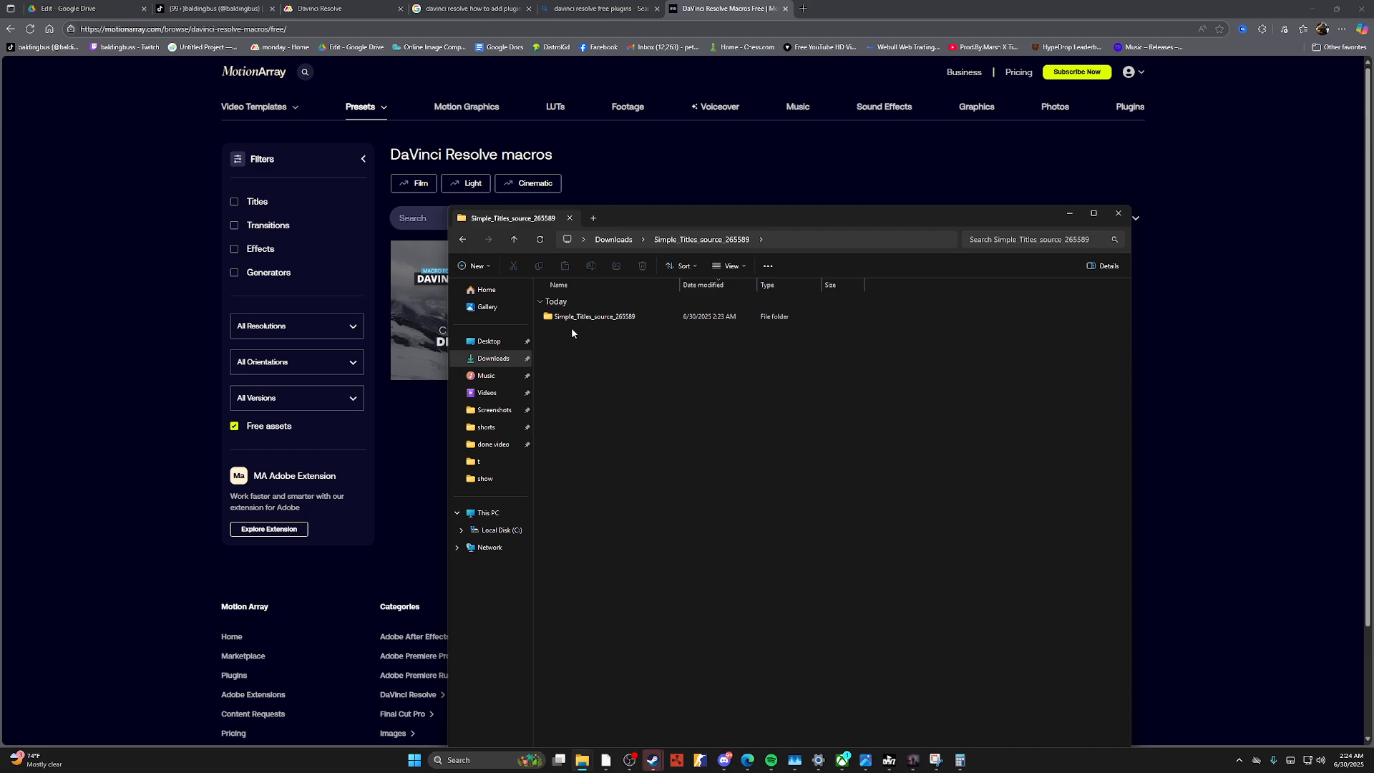
pyautogui.doubleClick(594, 316)
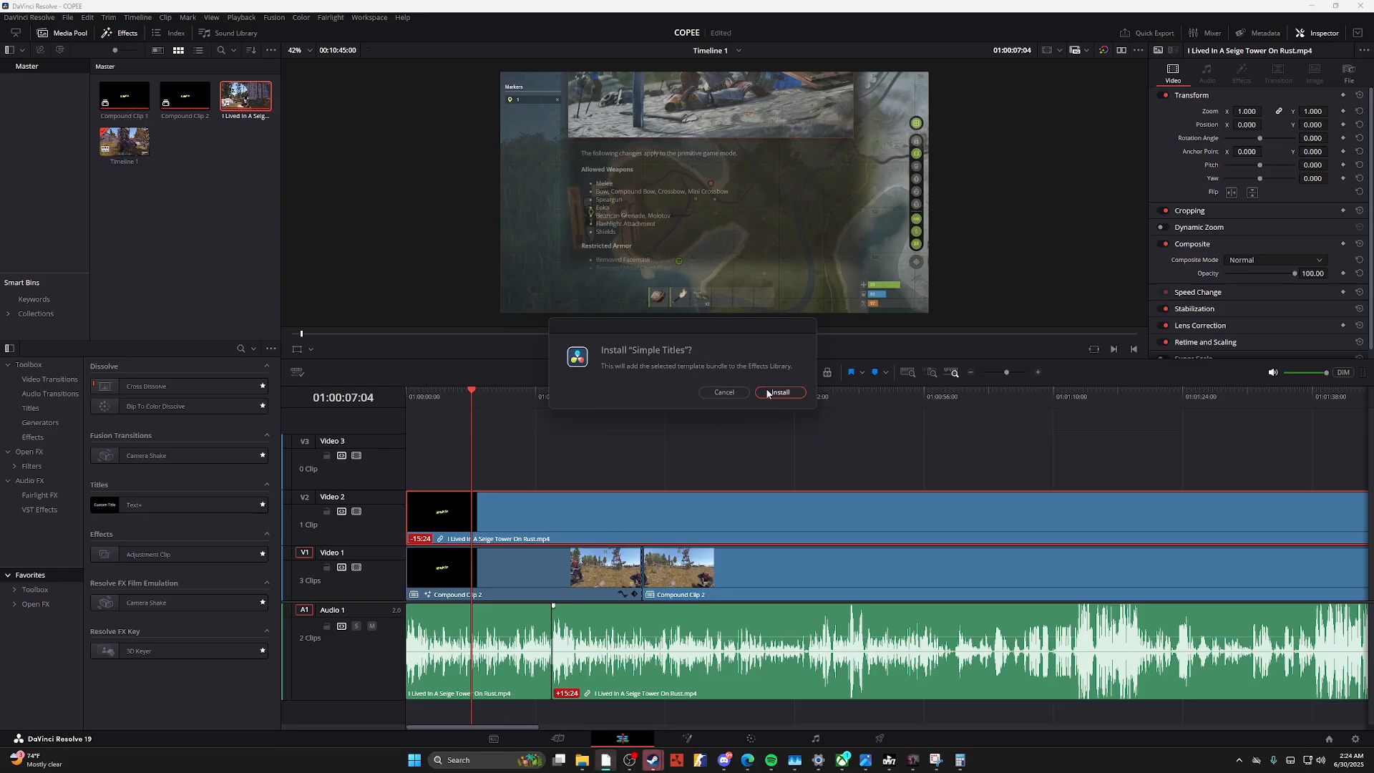
pyautogui.click(779, 392)
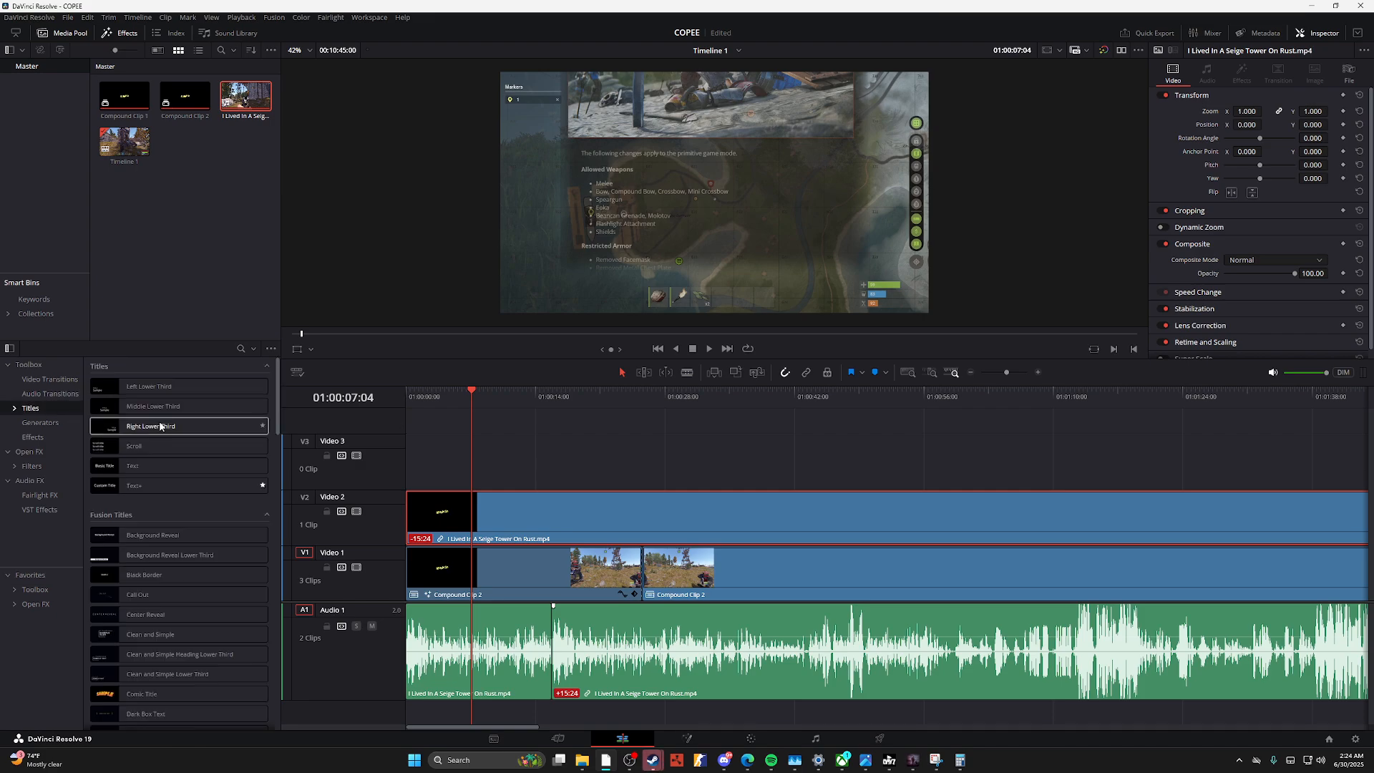
# Scroll the Titles library past Ribbon Text to reach the Simple Titles group.
pyautogui.scroll(-3)
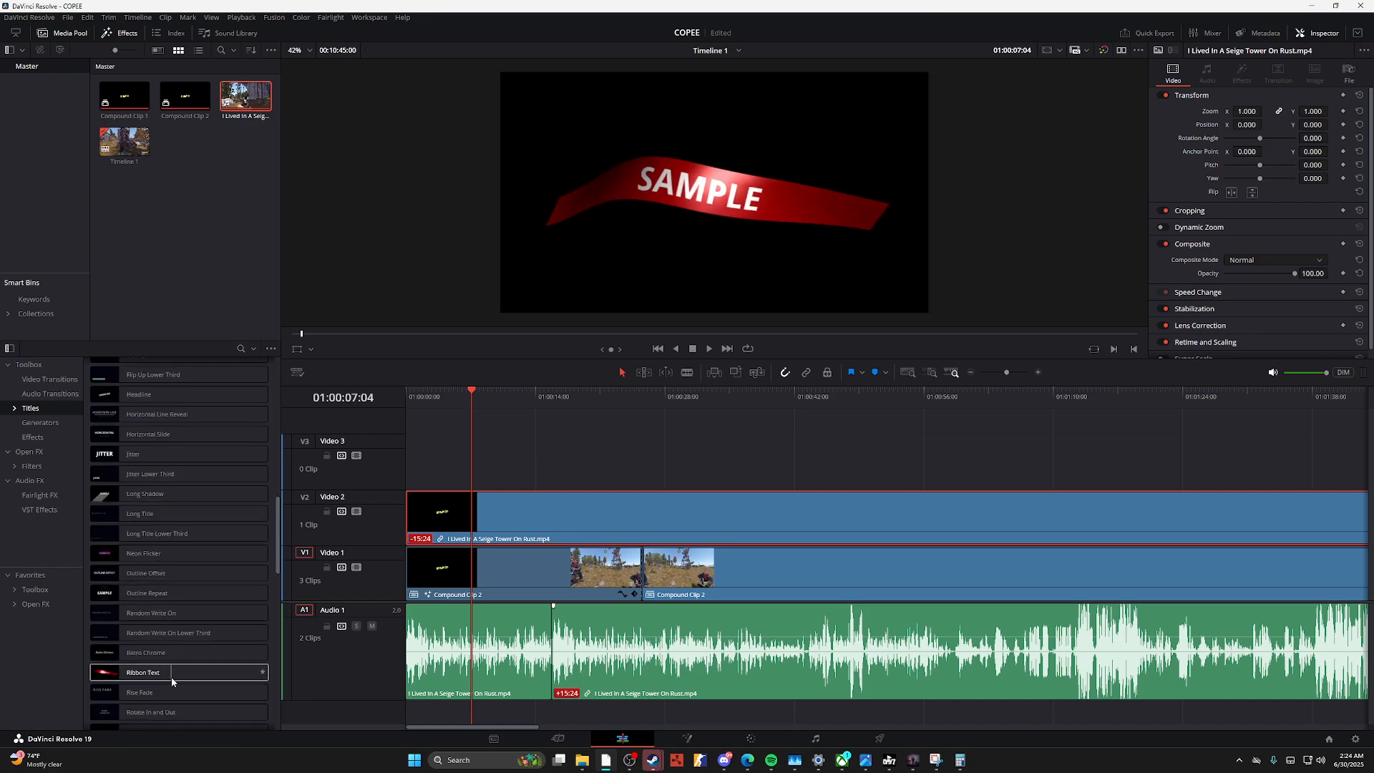
pyautogui.scroll(-3)
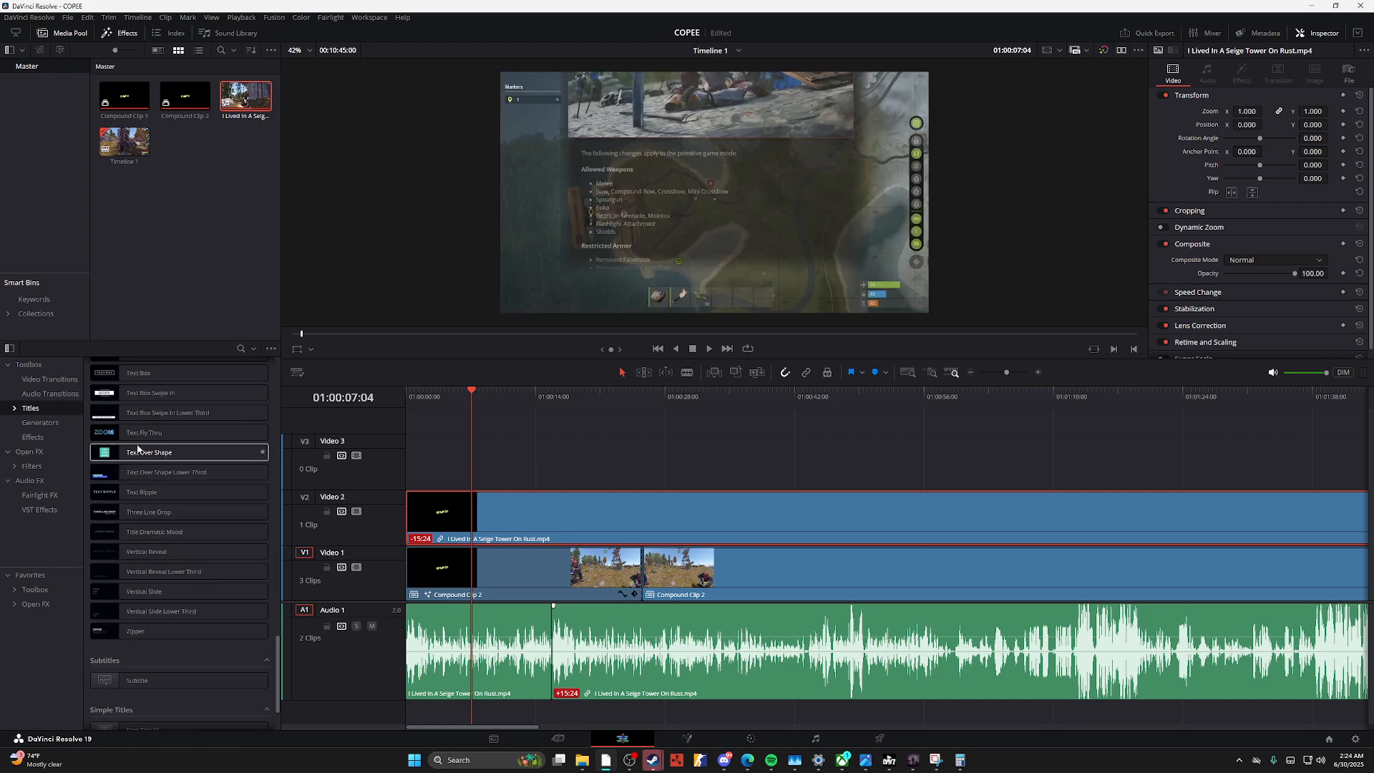
pyautogui.moveTo(162, 512)
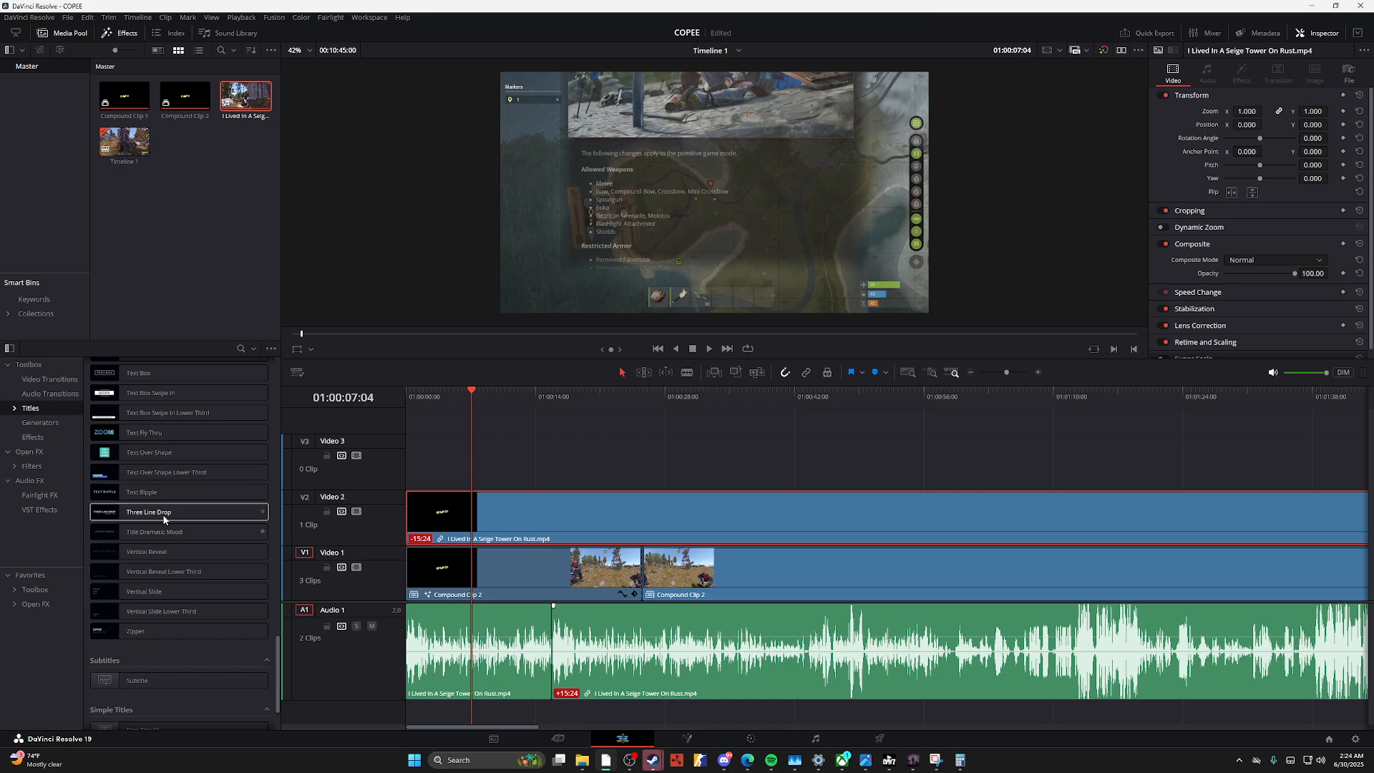